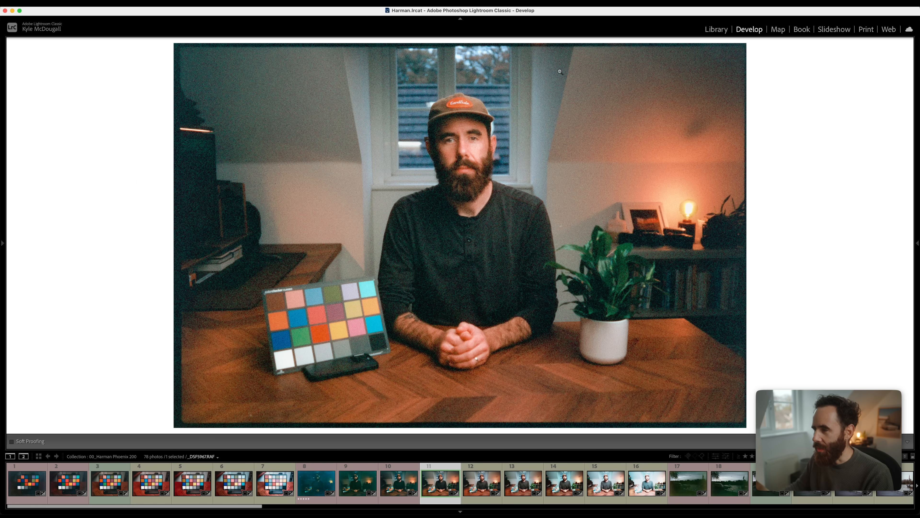
pyautogui.moveTo(748, 86)
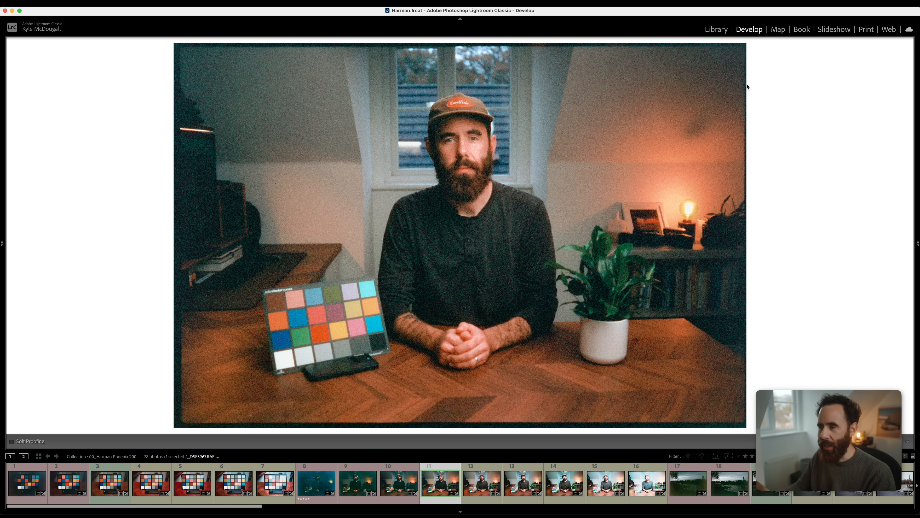
pyautogui.moveTo(379, 168)
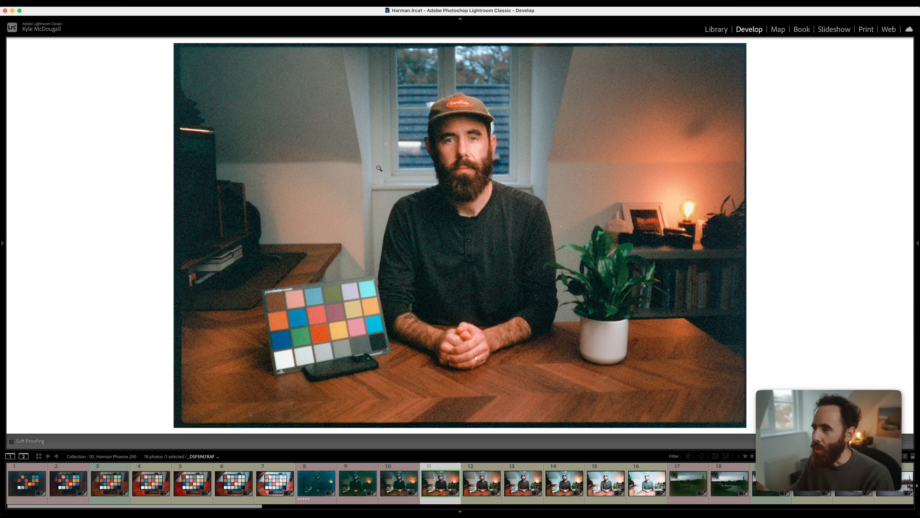
pyautogui.moveTo(510, 206)
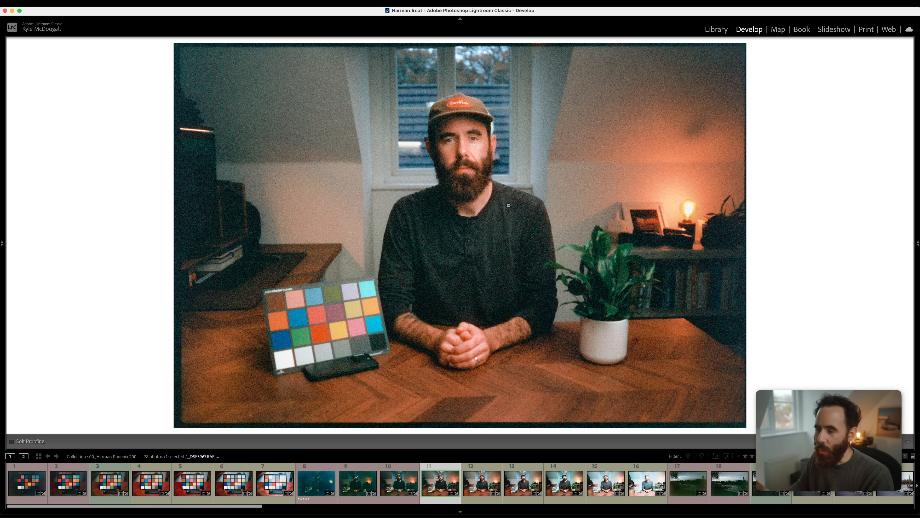
pyautogui.moveTo(454, 262)
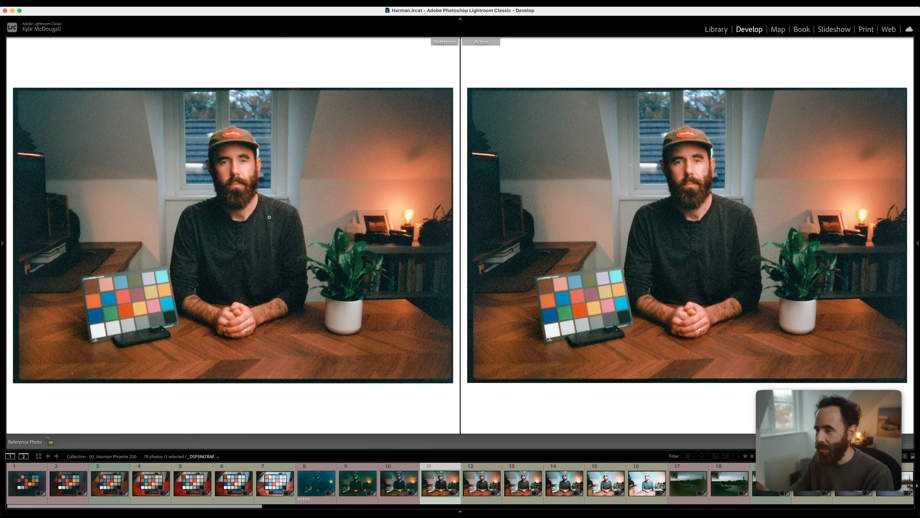
pyautogui.moveTo(548, 433)
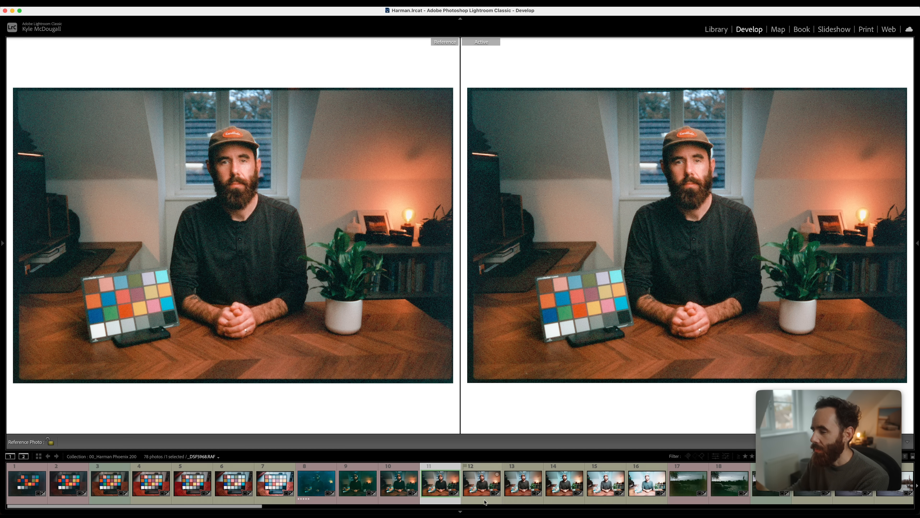
# Show the next brighter exposure beside the frame 11 reference
pyautogui.click(482, 483)
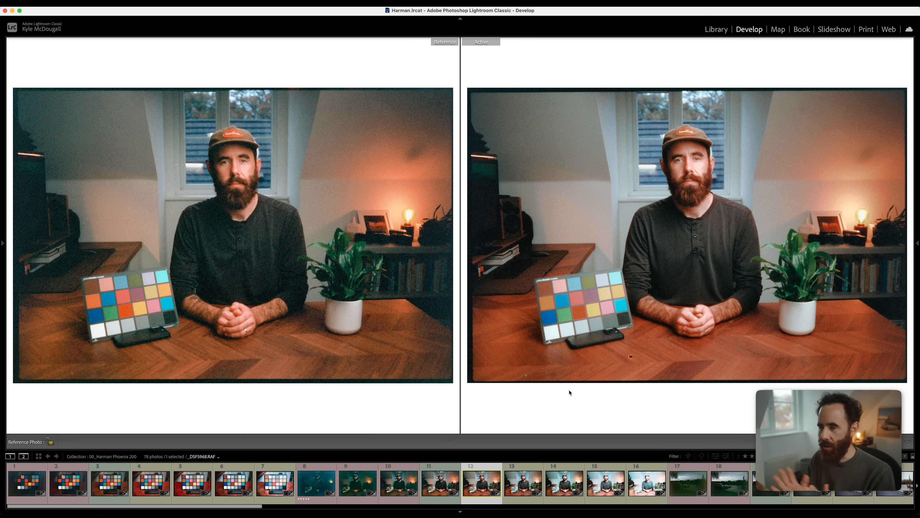
pyautogui.moveTo(626, 400)
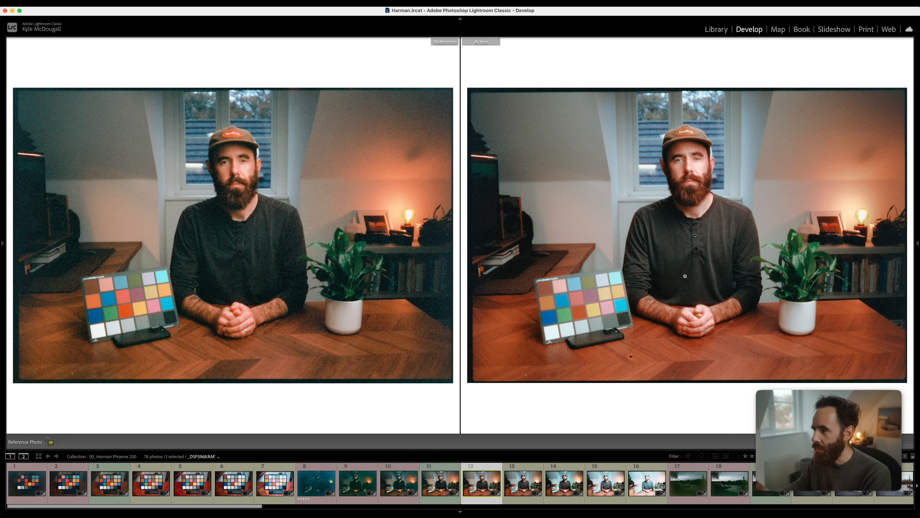
pyautogui.moveTo(768, 246)
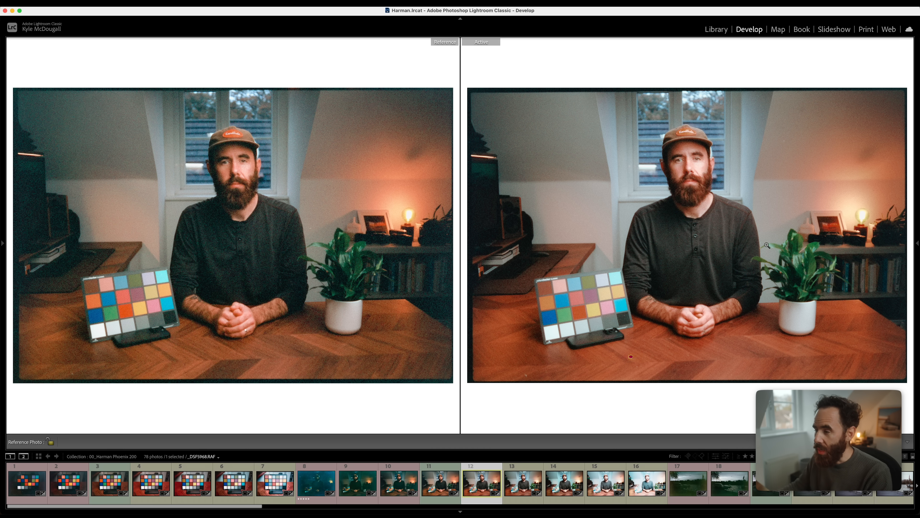
pyautogui.moveTo(640, 253)
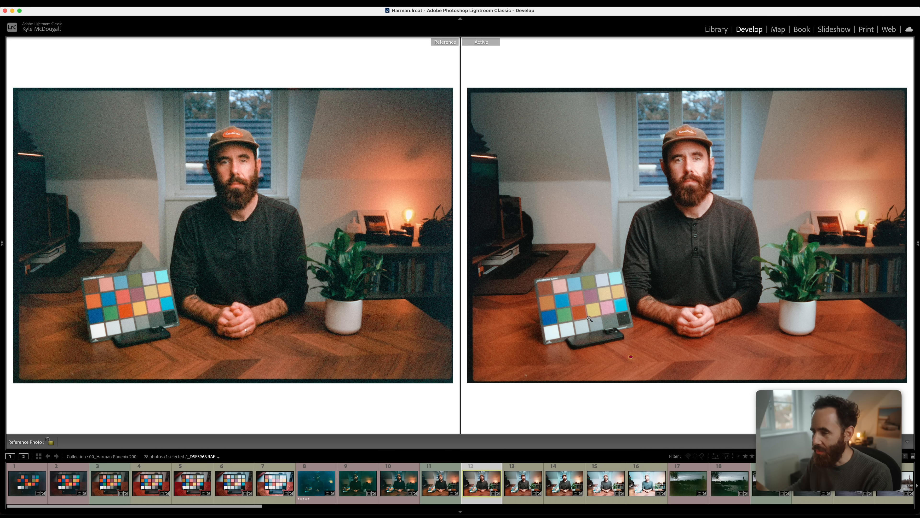
pyautogui.moveTo(583, 301)
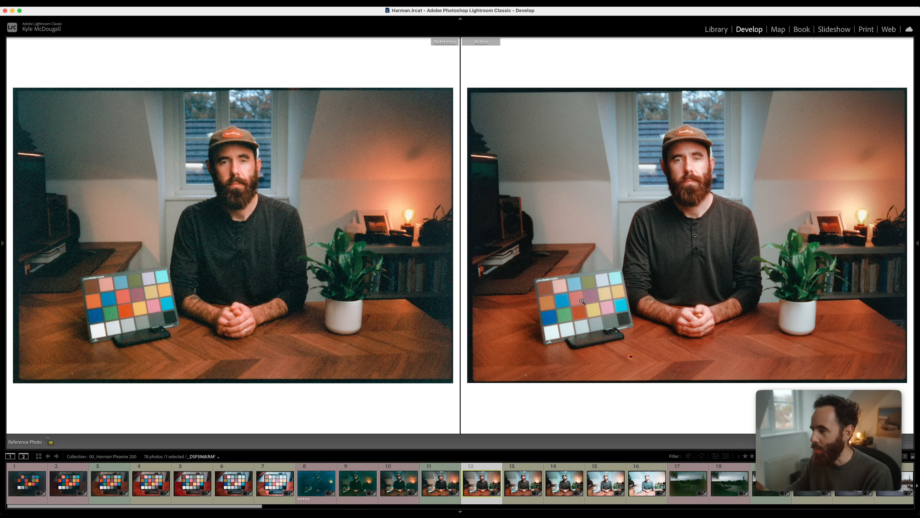
pyautogui.moveTo(592, 318)
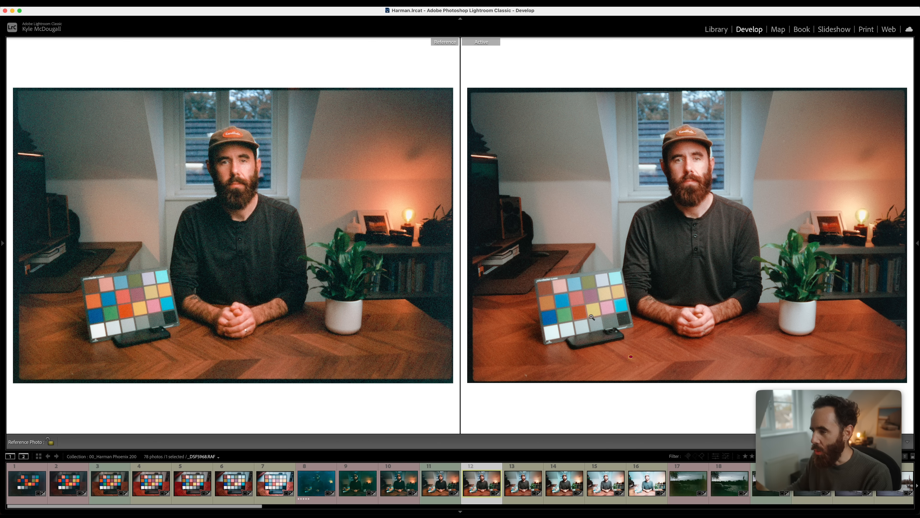
pyautogui.moveTo(550, 308)
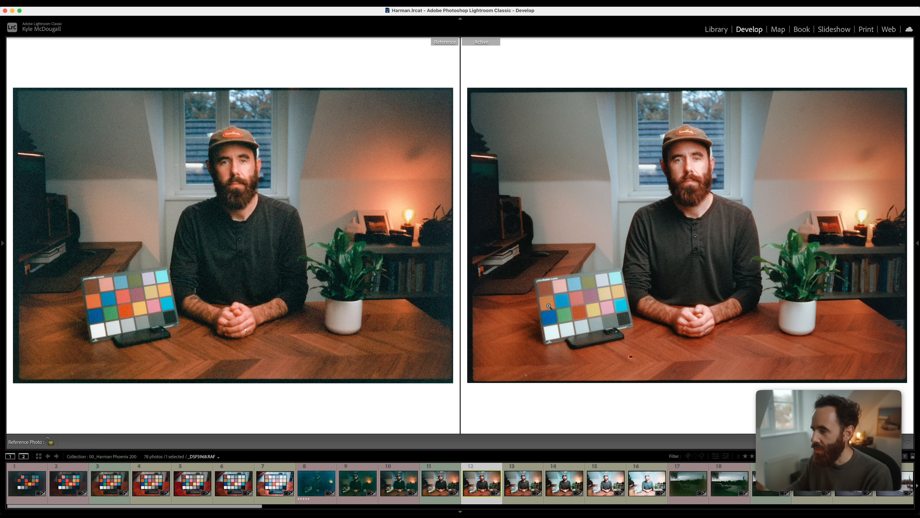
pyautogui.moveTo(534, 361)
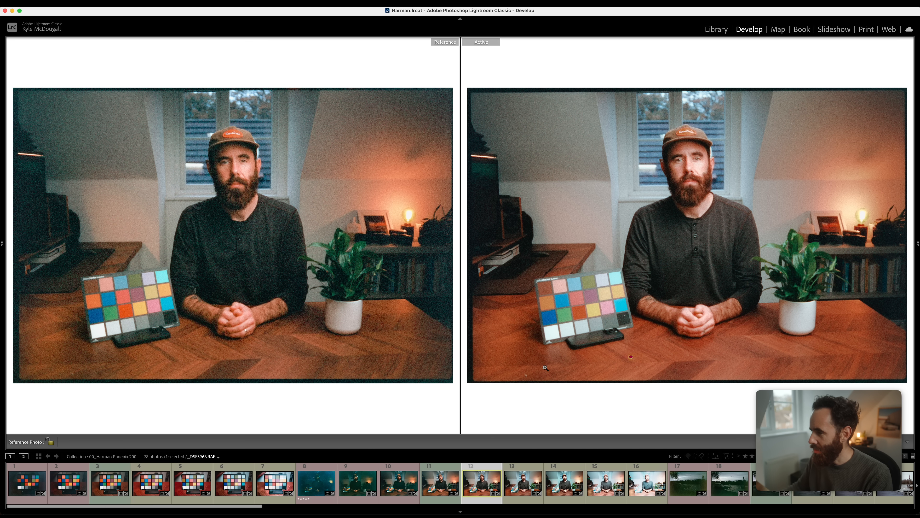
pyautogui.moveTo(806, 341)
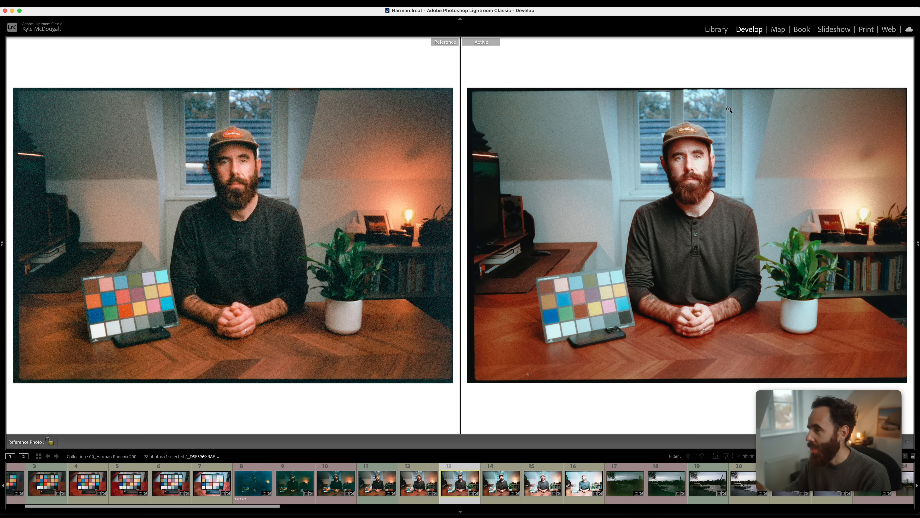
pyautogui.moveTo(790, 290)
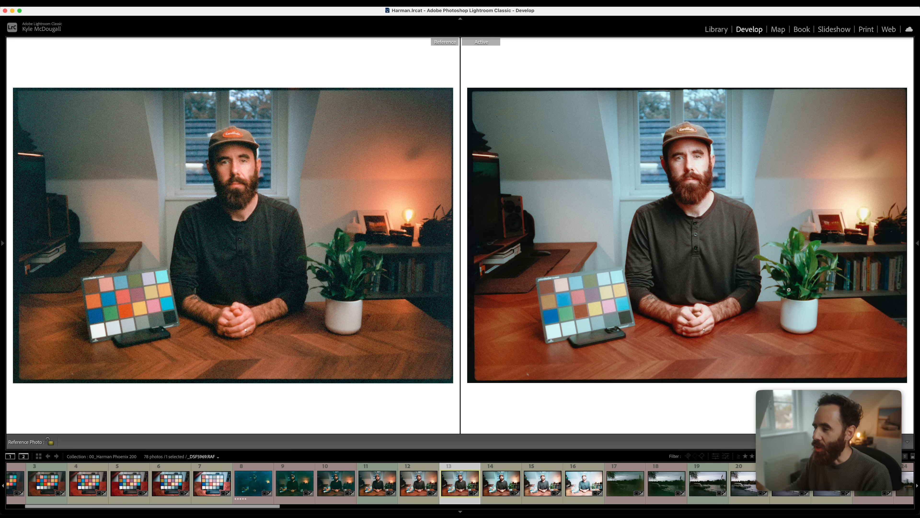
pyautogui.moveTo(572, 300)
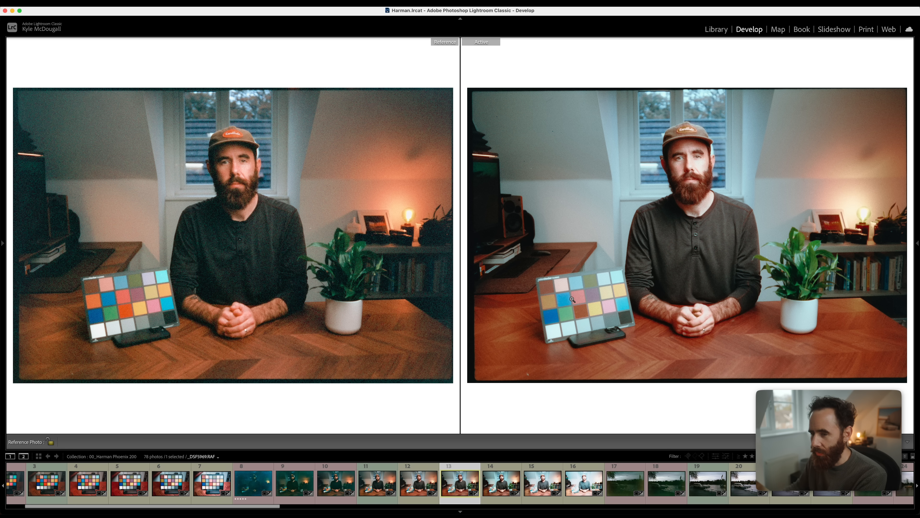
pyautogui.moveTo(623, 313)
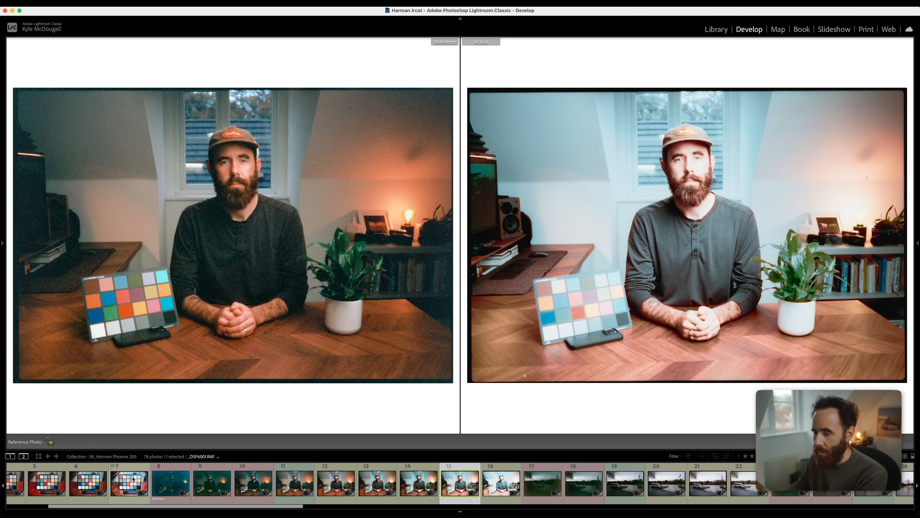
# Compare the reference against itself, then a darker scan, then the severely underexposed grainy blue scan
pyautogui.click(294, 484)
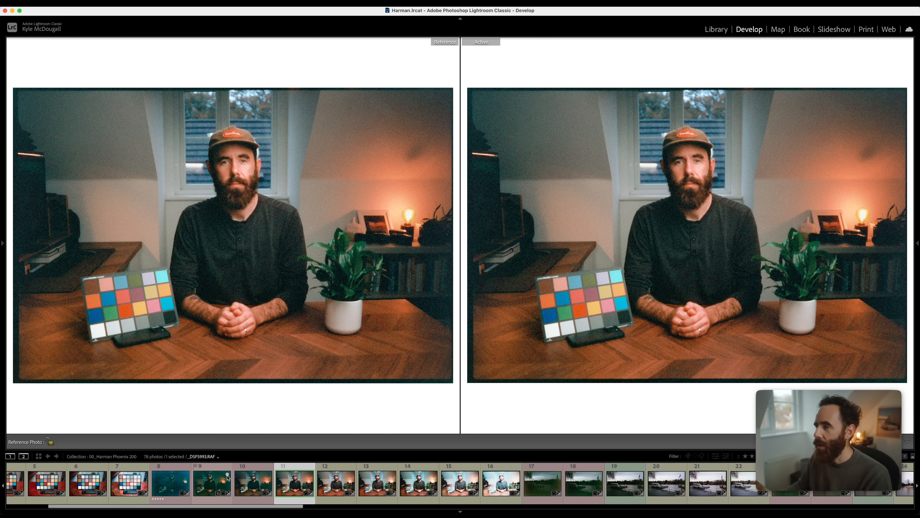
pyautogui.click(253, 483)
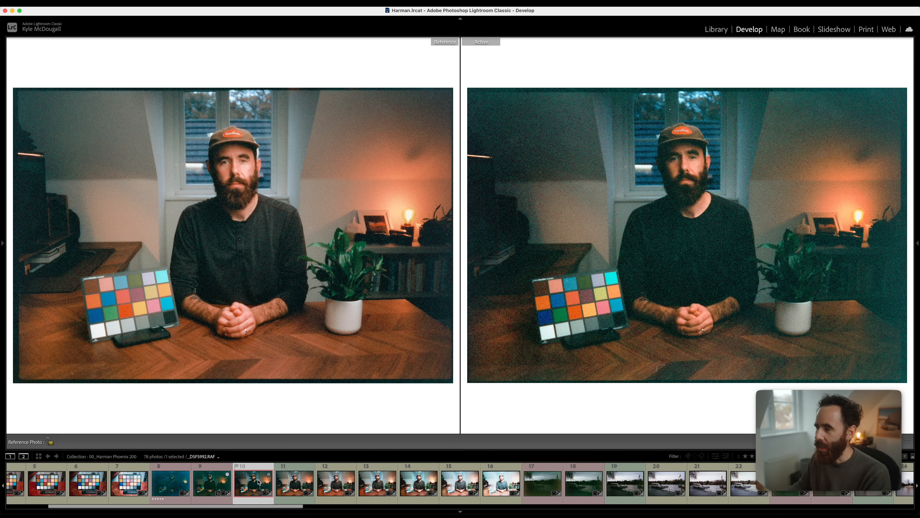
pyautogui.click(212, 483)
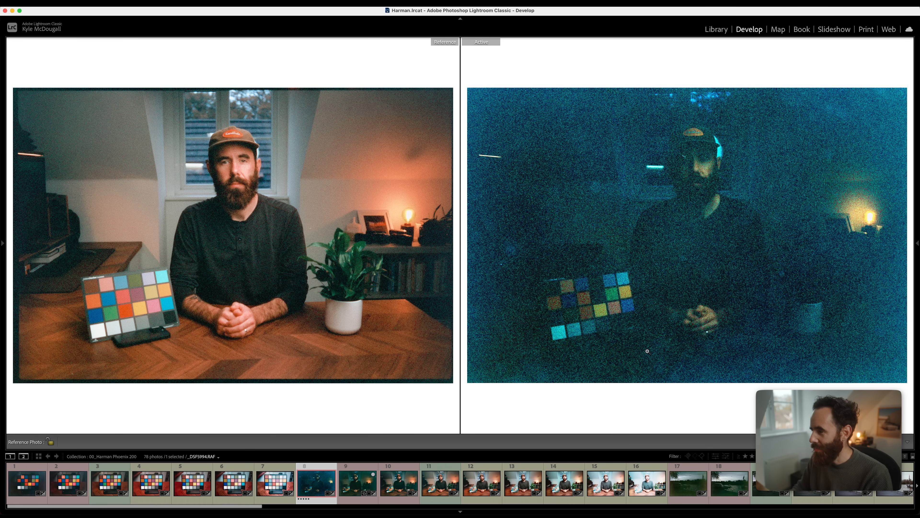
# Compare the reference against the dark greenish frame 9, then the brighter warm frame 12
pyautogui.click(357, 484)
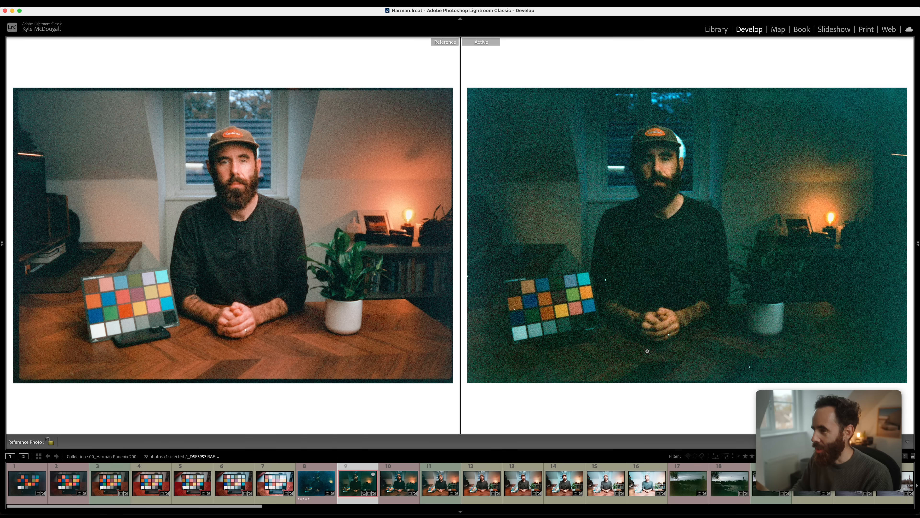
pyautogui.click(400, 483)
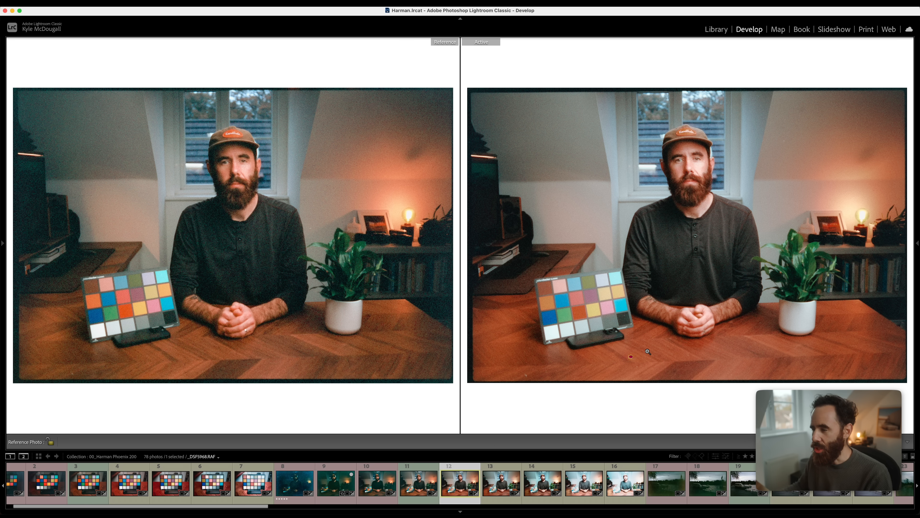
pyautogui.moveTo(515, 347)
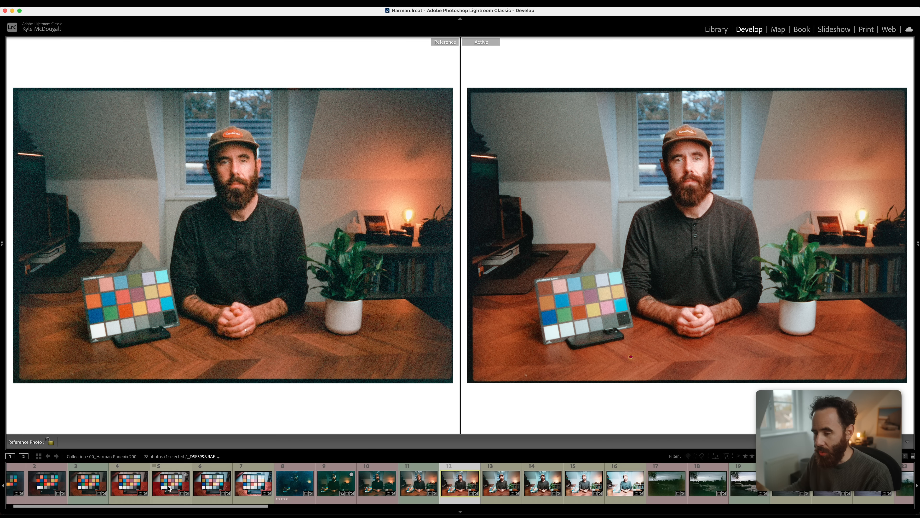
# Make the colour checker close-up the reference and show a warmer chart exposure as active
pyautogui.click(86, 481)
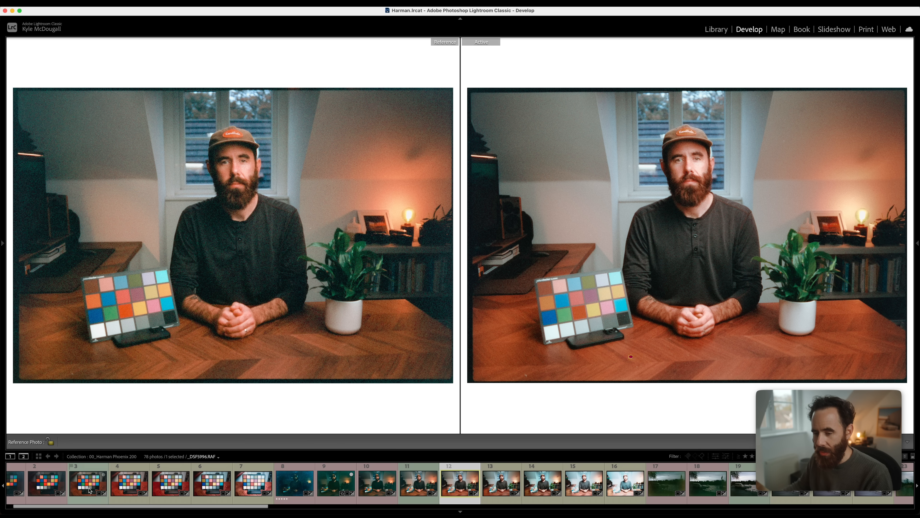
pyautogui.click(87, 482)
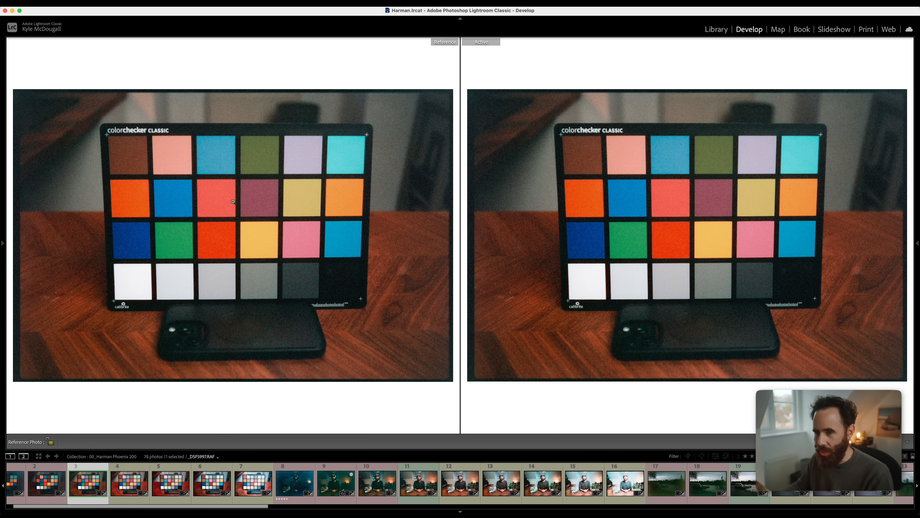
pyautogui.click(129, 483)
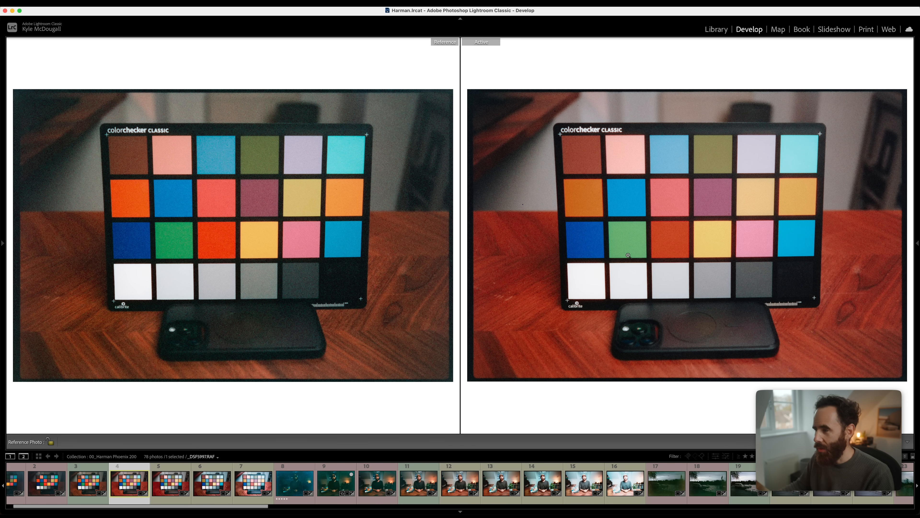
pyautogui.click(169, 482)
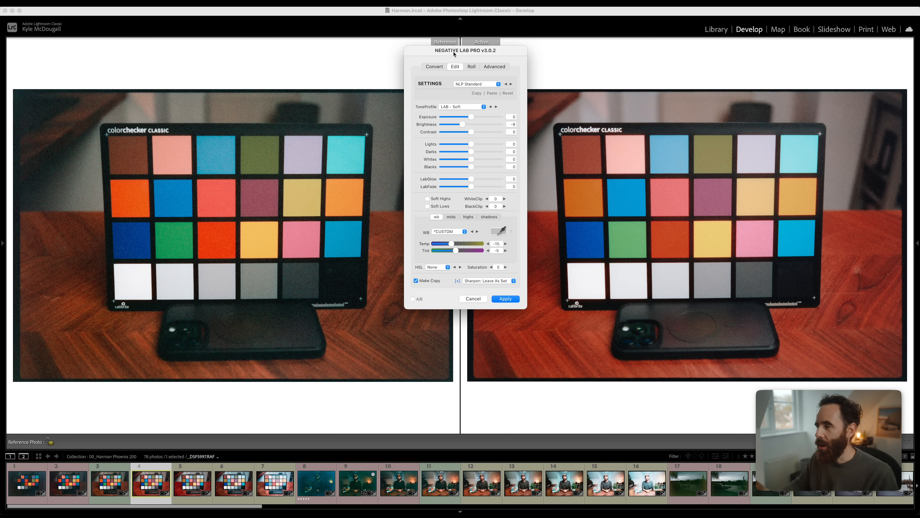
pyautogui.moveTo(230, 233)
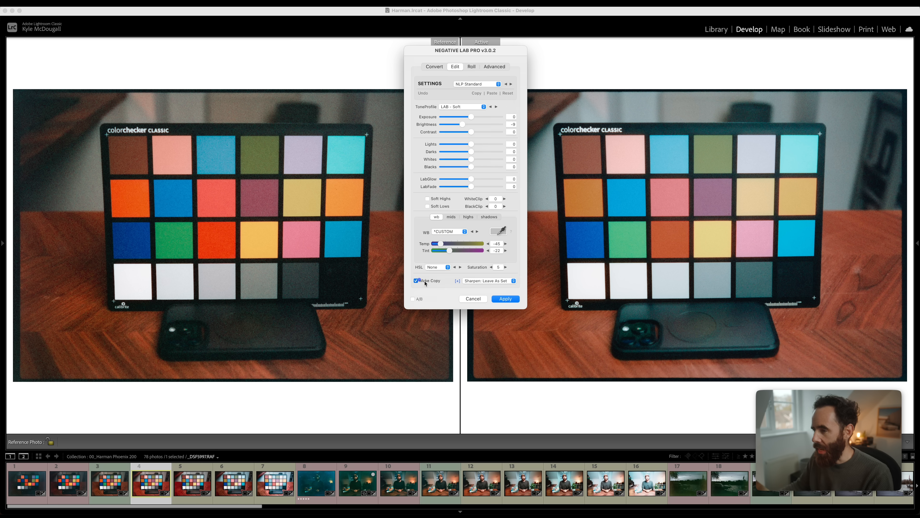
# Apply Temp -45 and Tint -22 in Negative Lab Pro to cool the warm chart scan
pyautogui.click(505, 299)
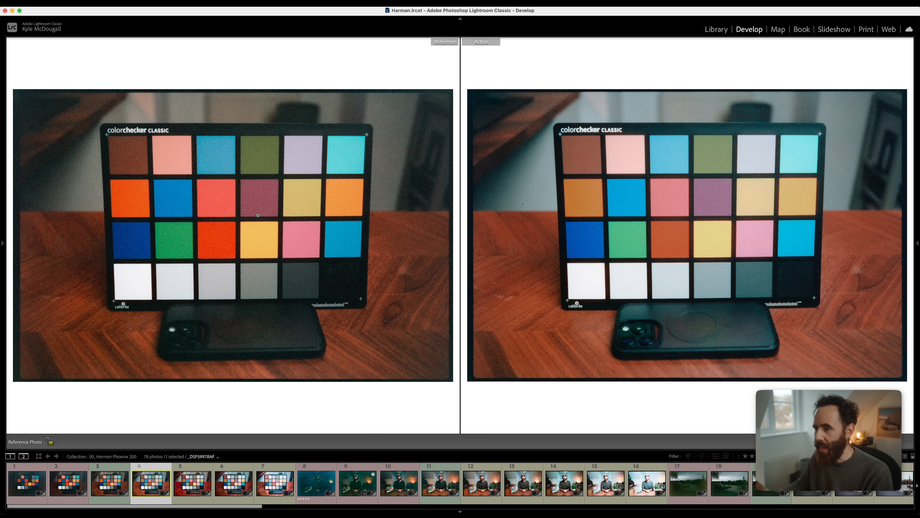
pyautogui.moveTo(528, 84)
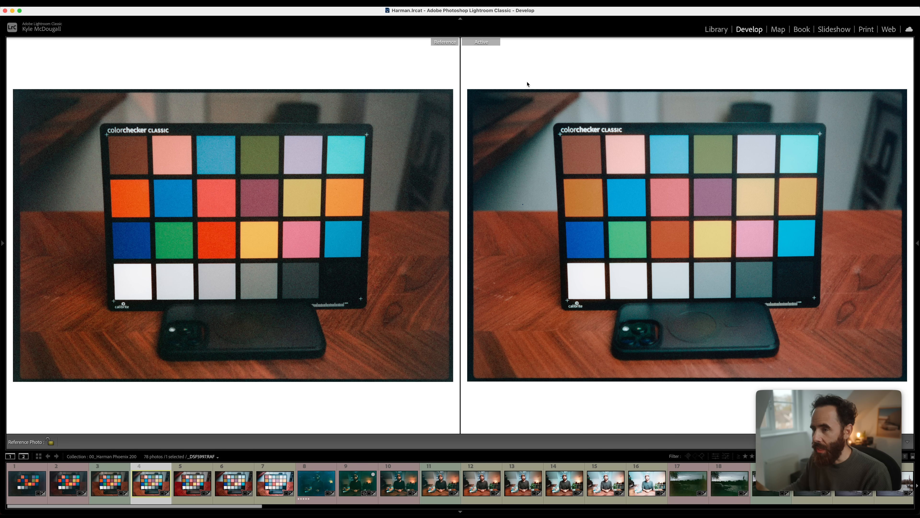
pyautogui.moveTo(668, 335)
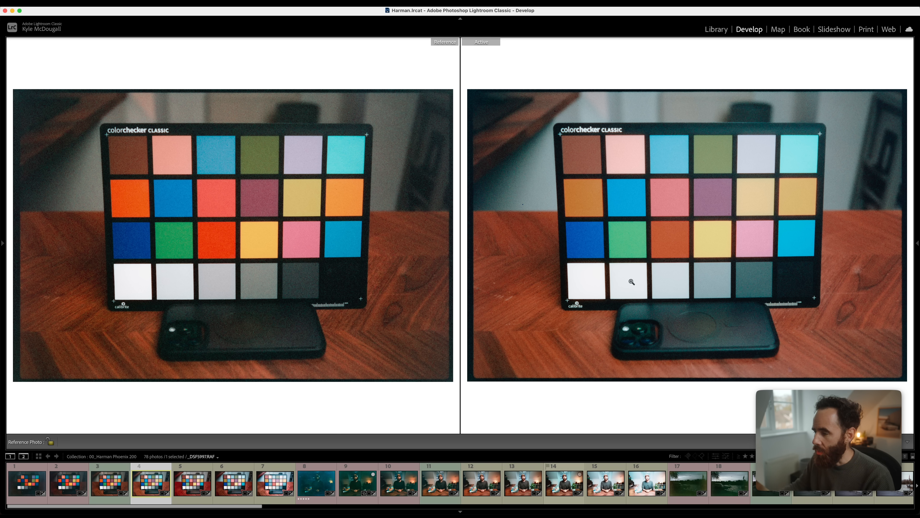
# Make swan river frame 19 the reference and bring up a brighter exposure beside it
pyautogui.hscroll(3)
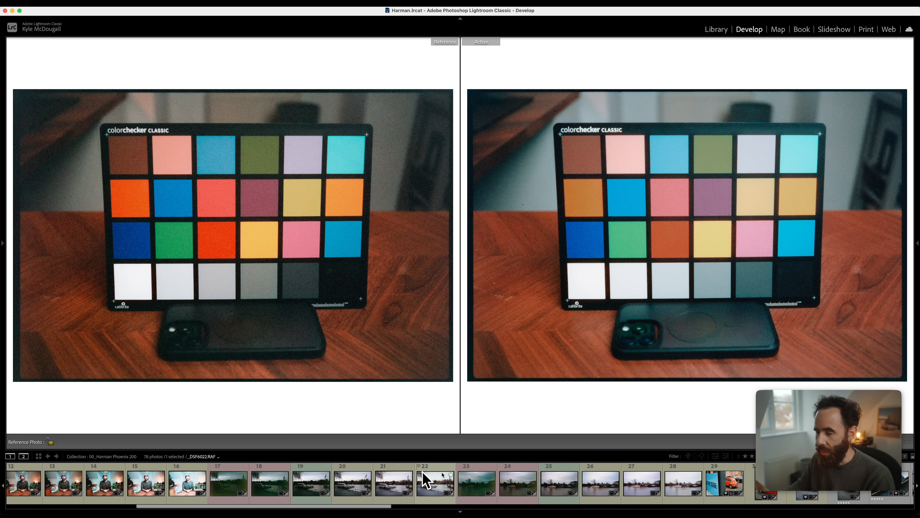
pyautogui.click(311, 483)
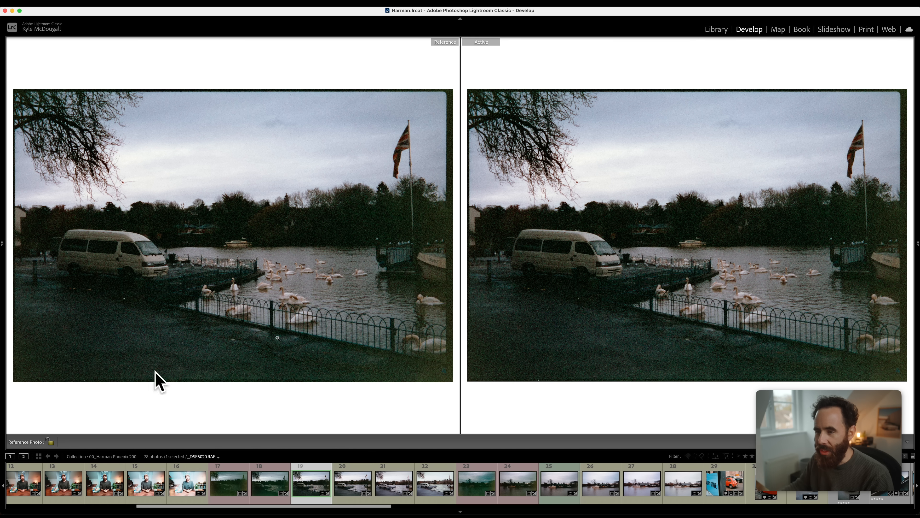
pyautogui.moveTo(236, 249)
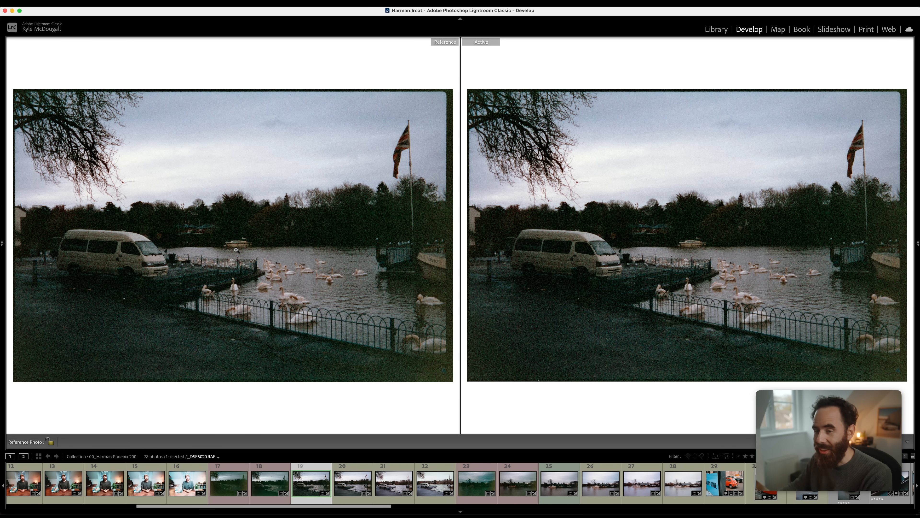
pyautogui.moveTo(348, 222)
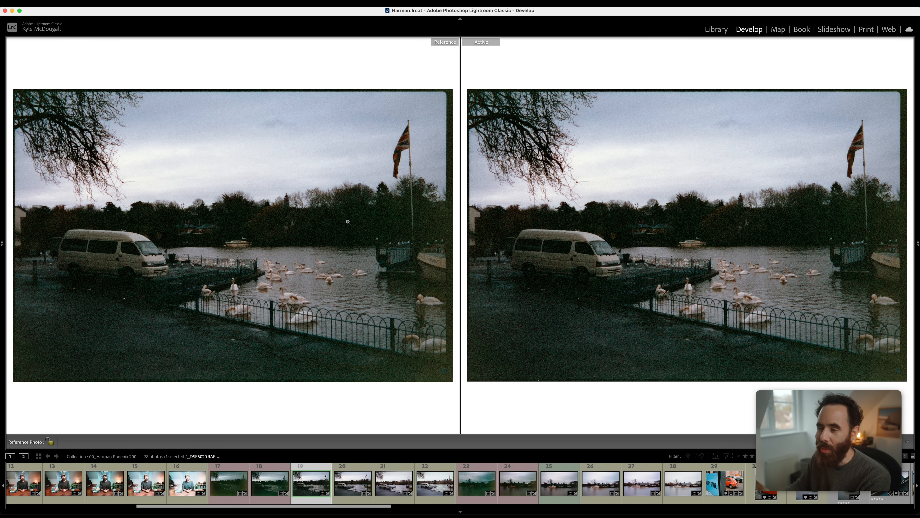
pyautogui.moveTo(405, 253)
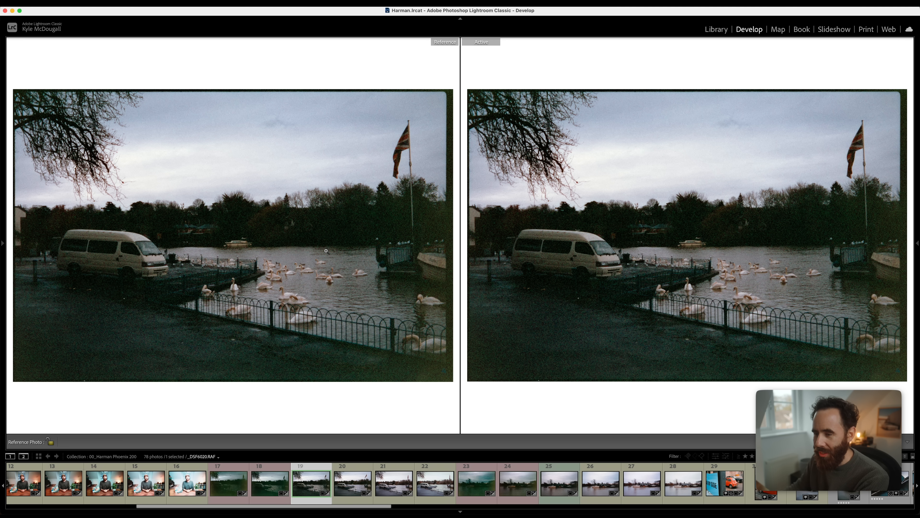
pyautogui.click(352, 483)
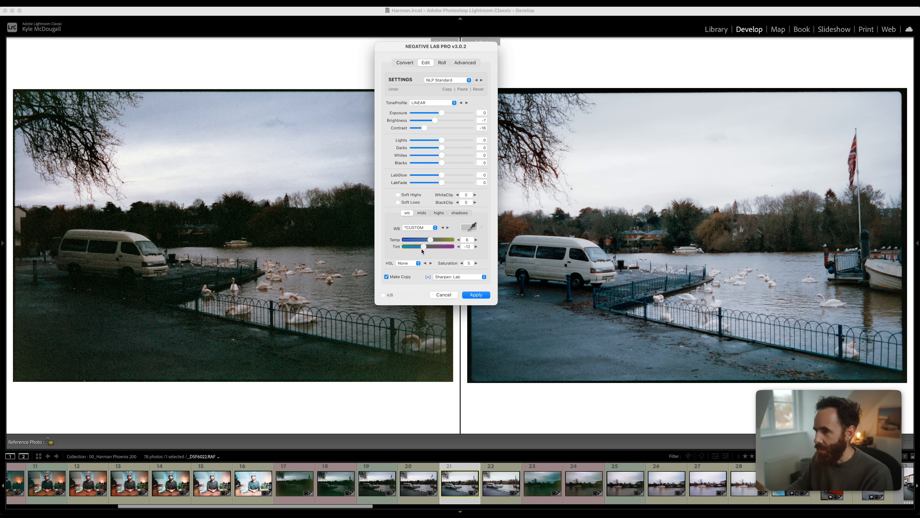
# Apply Contrast -18, Temp 8 and Tint -12 to the brighter river scene
pyautogui.click(476, 295)
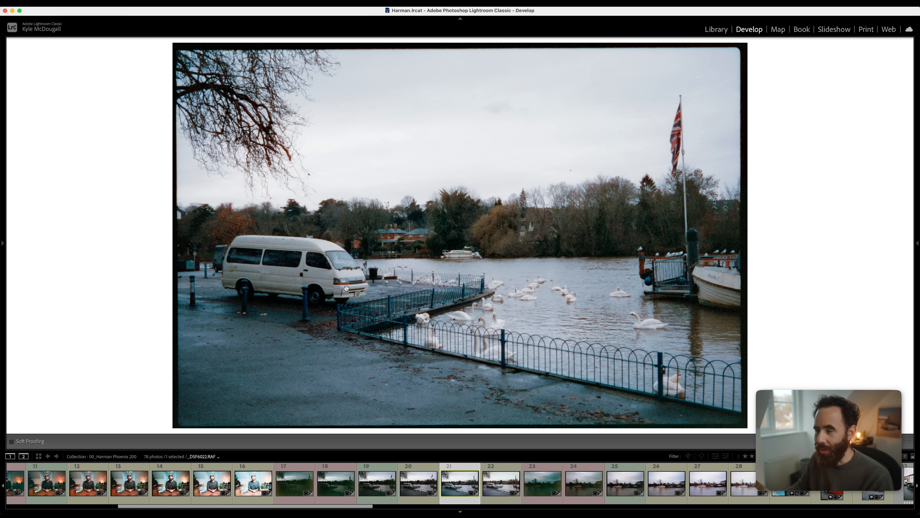
pyautogui.moveTo(375, 285)
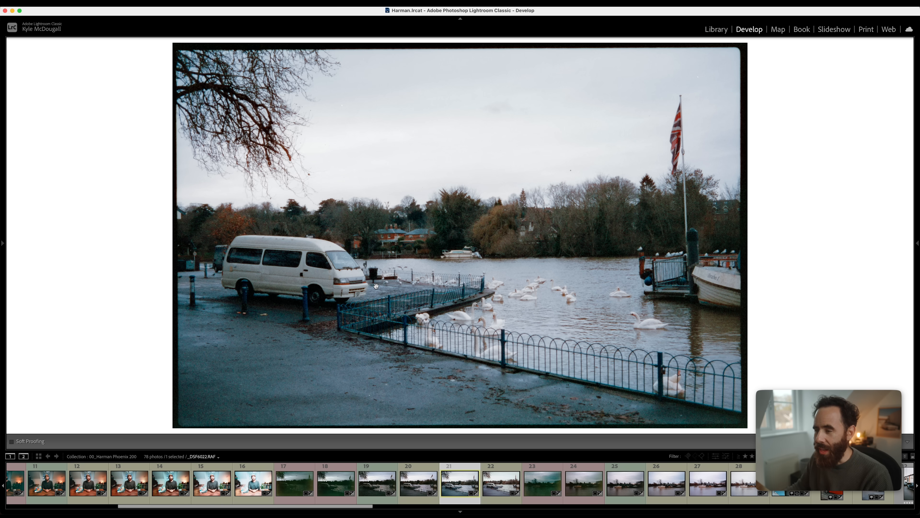
pyautogui.moveTo(522, 294)
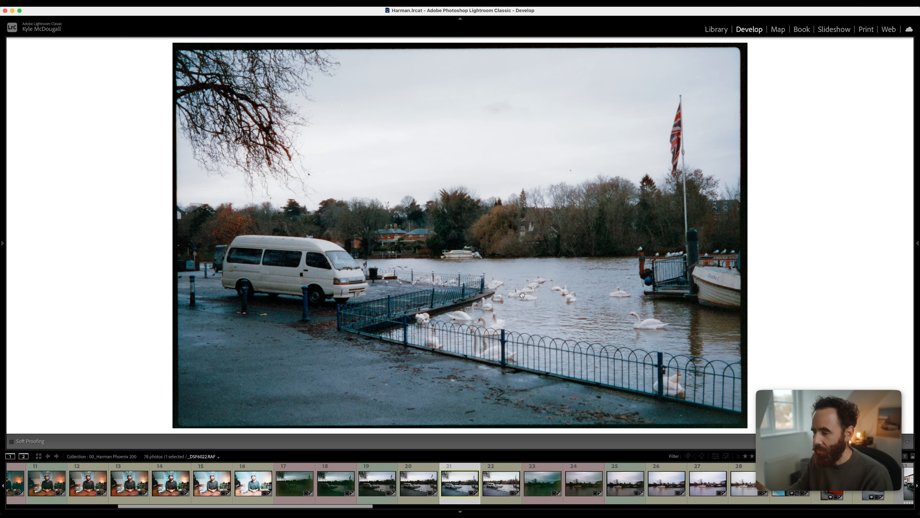